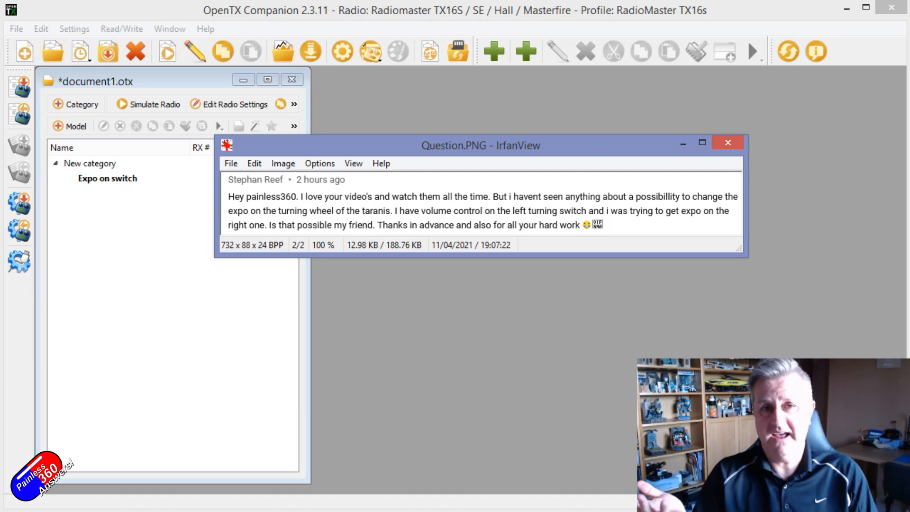
pyautogui.moveTo(714, 315)
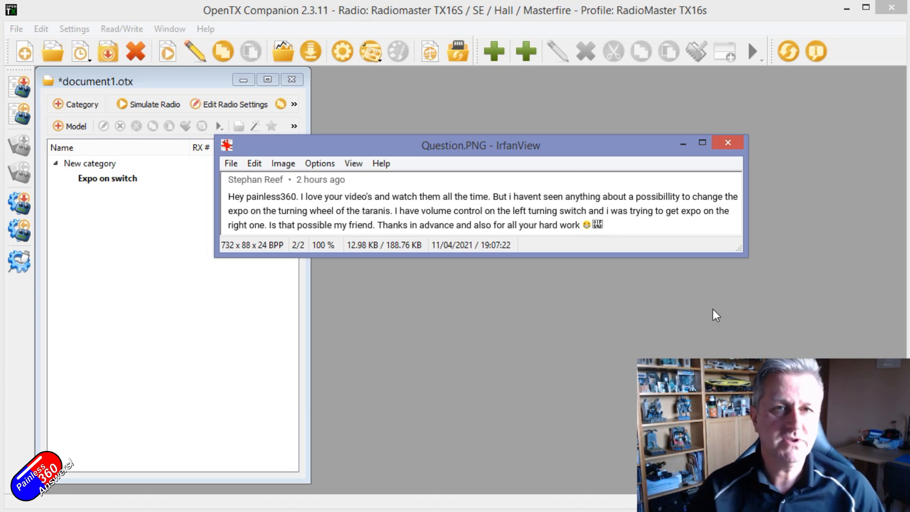
pyautogui.moveTo(559, 151)
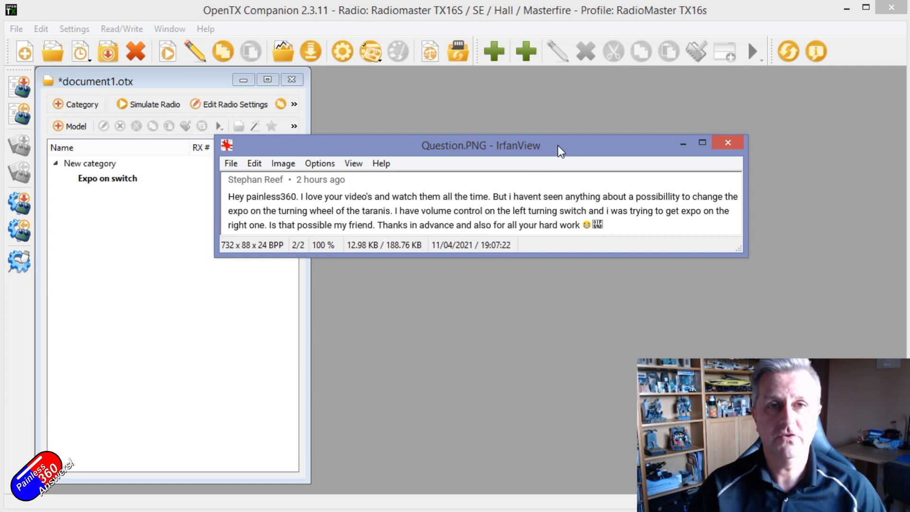
# Step: Close the IrfanView window showing the viewer's Question.PNG screenshot
pyautogui.click(727, 142)
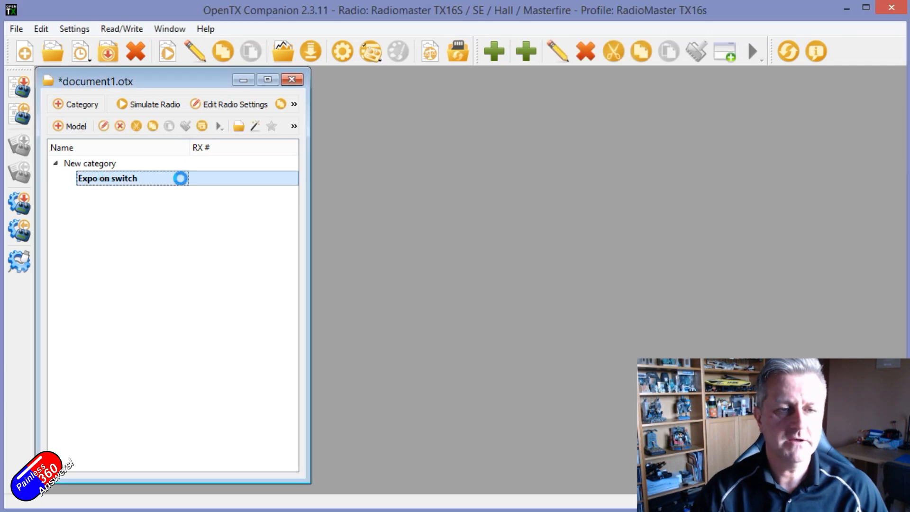
# Step: Open the 'Expo on switch' model and view its mixes, including CH2's Expo(GV1)
pyautogui.doubleClick(107, 178)
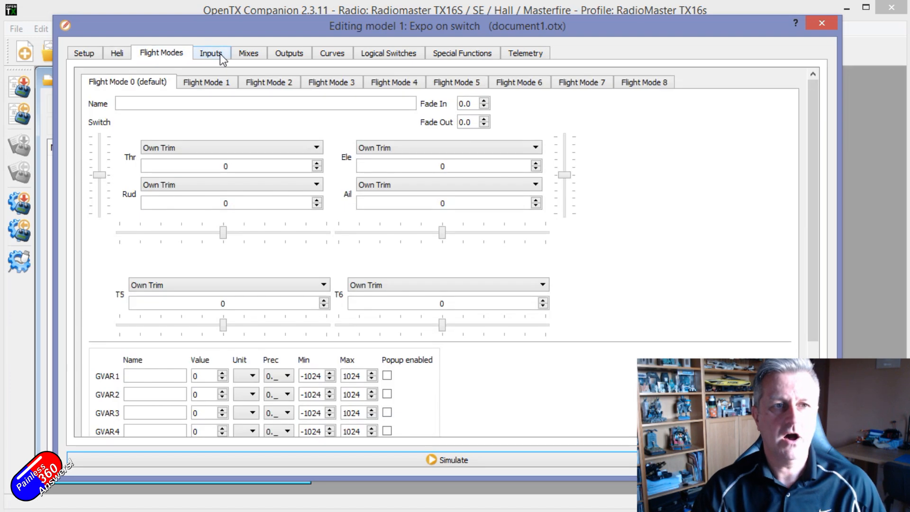
pyautogui.click(248, 52)
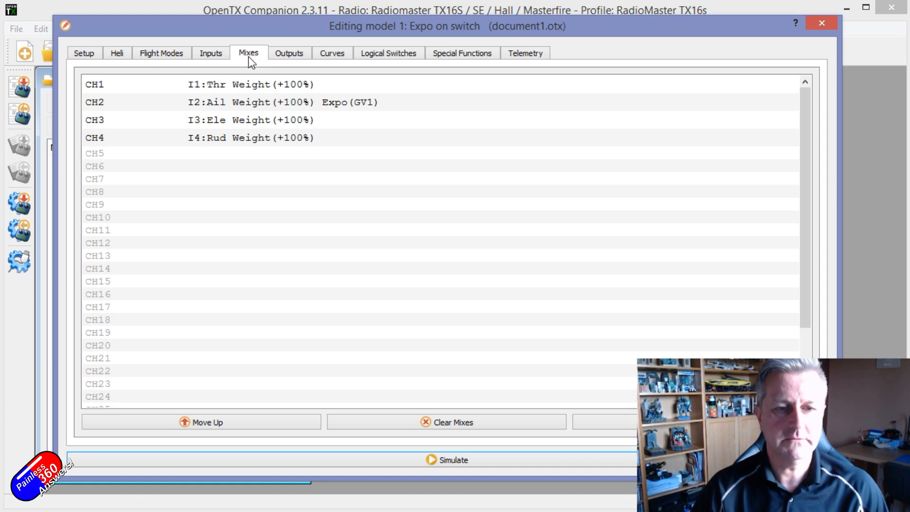
pyautogui.moveTo(378, 460)
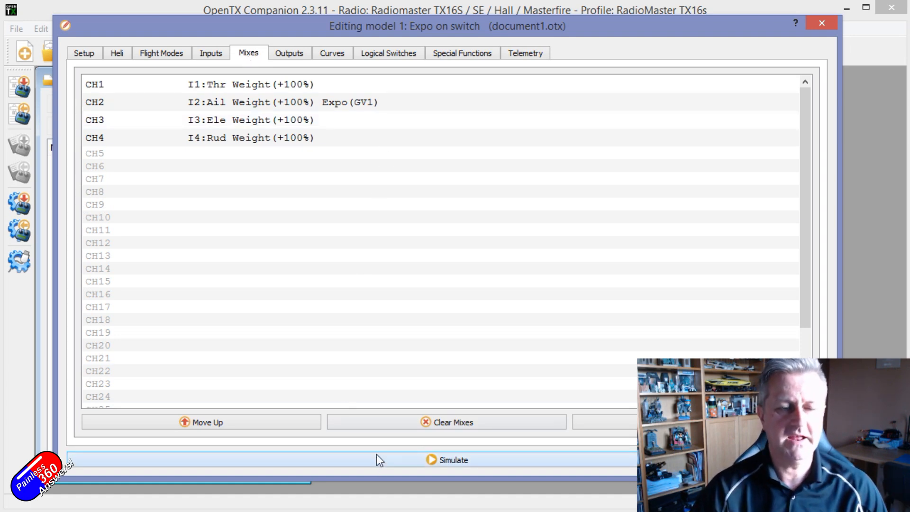
pyautogui.click(447, 459)
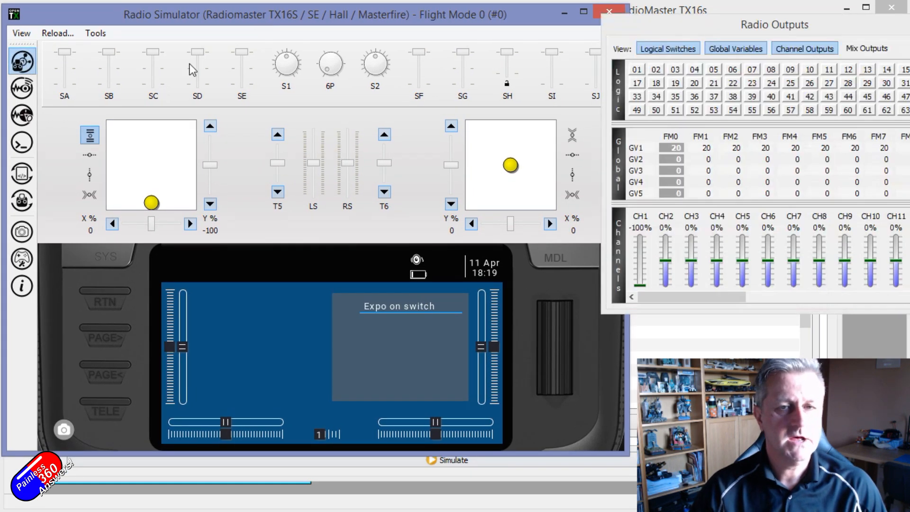
pyautogui.moveTo(653, 28)
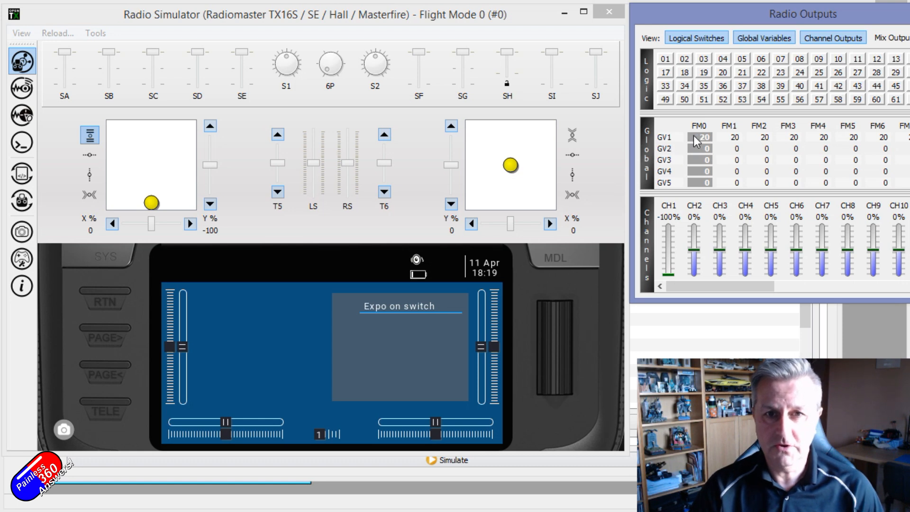
pyautogui.moveTo(486, 114)
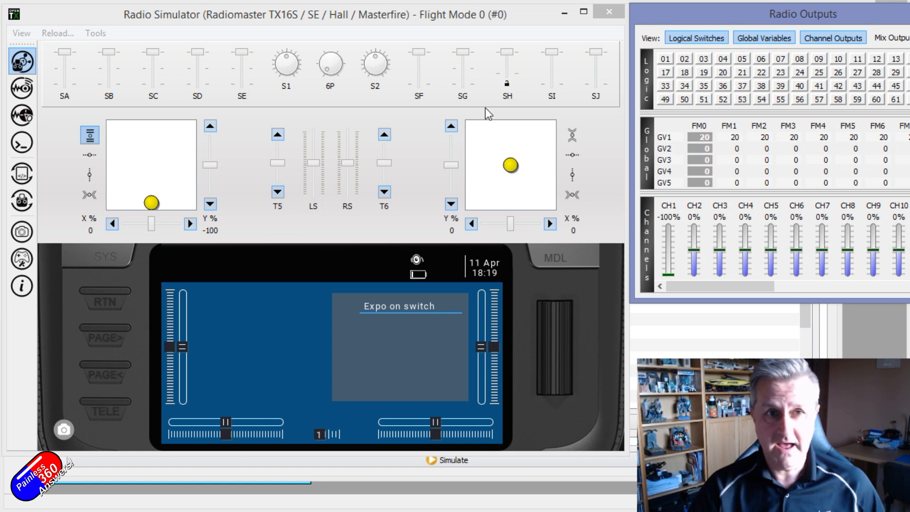
pyautogui.moveTo(415, 90)
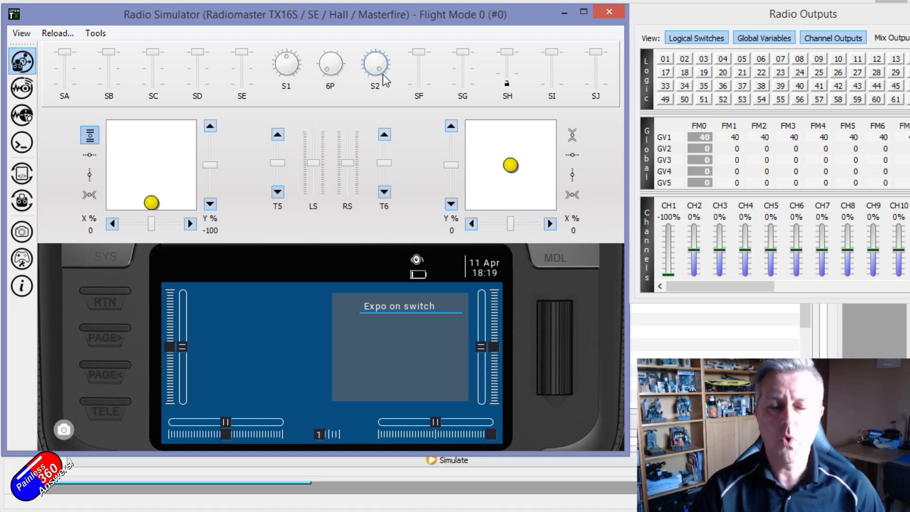
pyautogui.moveTo(404, 105)
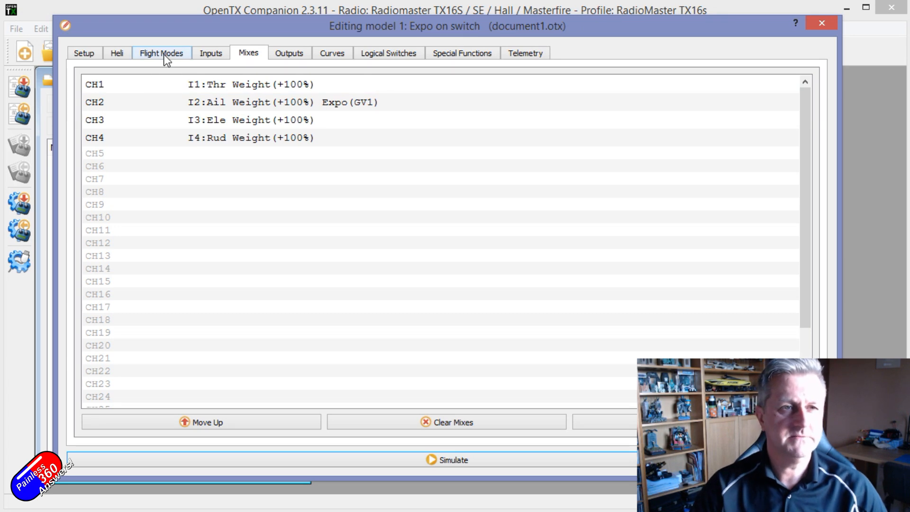
# Step: Inspect the I11 Expo input's S2 source, 20 weight and offset values
pyautogui.click(210, 52)
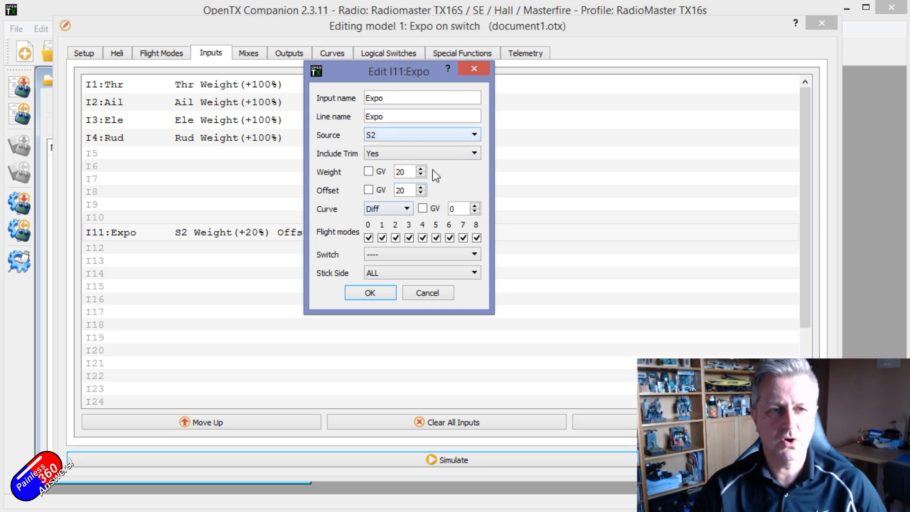
pyautogui.moveTo(155, 293)
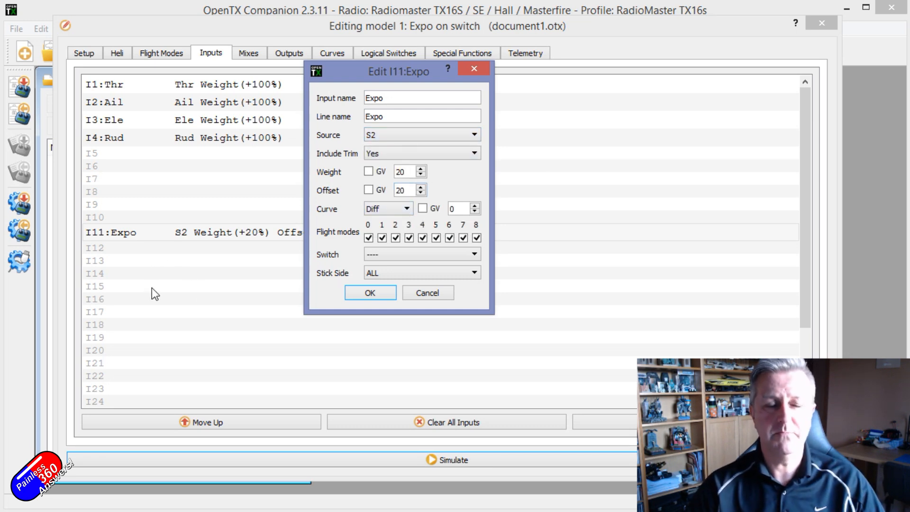
pyautogui.moveTo(113, 340)
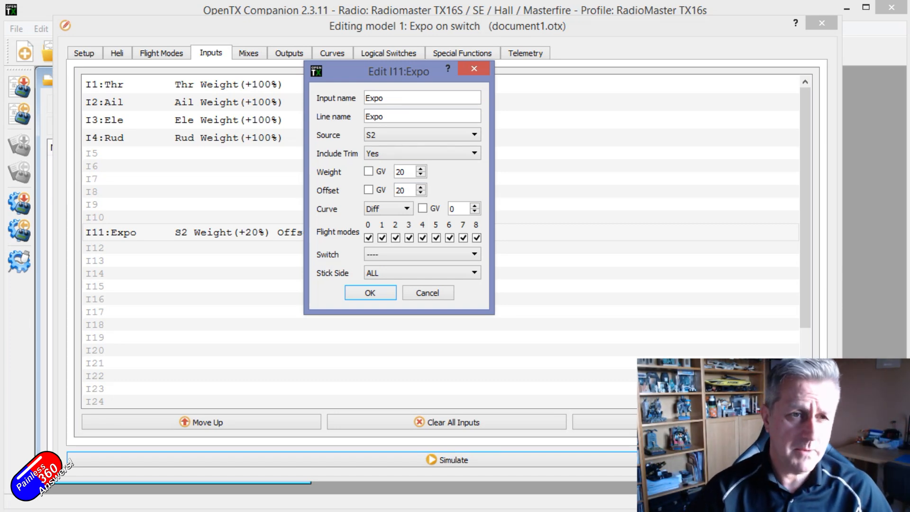
pyautogui.tripleClick(400, 171)
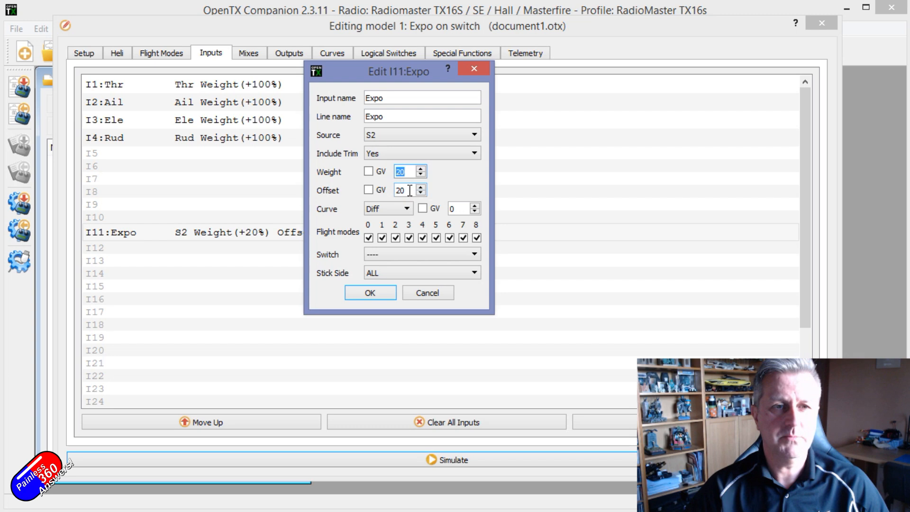
pyautogui.click(406, 190)
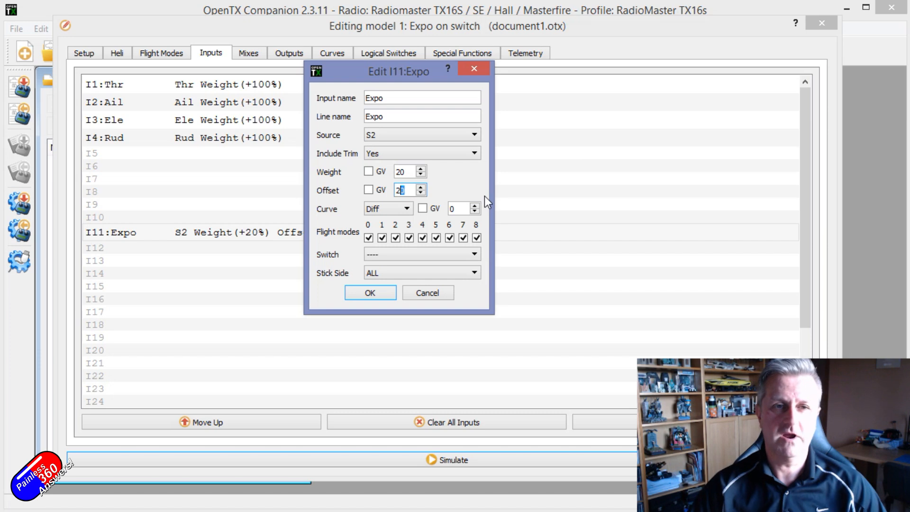
pyautogui.moveTo(437, 284)
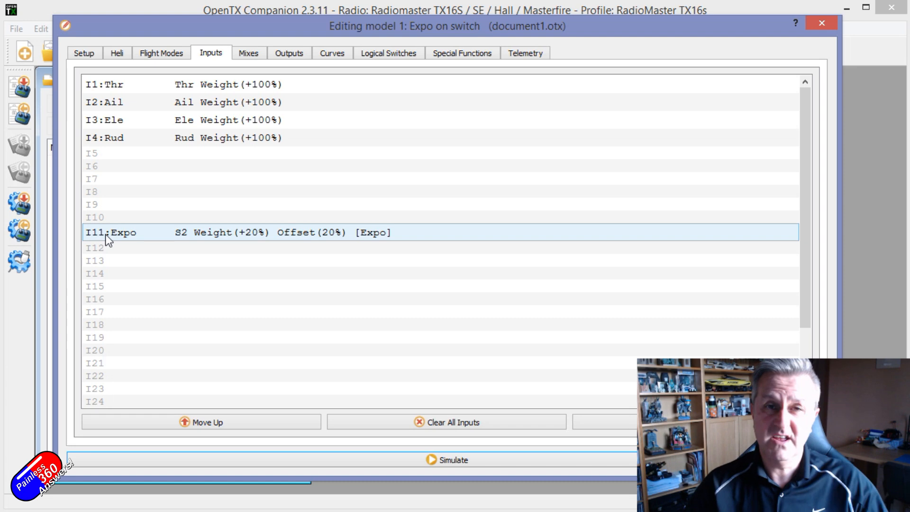
pyautogui.moveTo(119, 241)
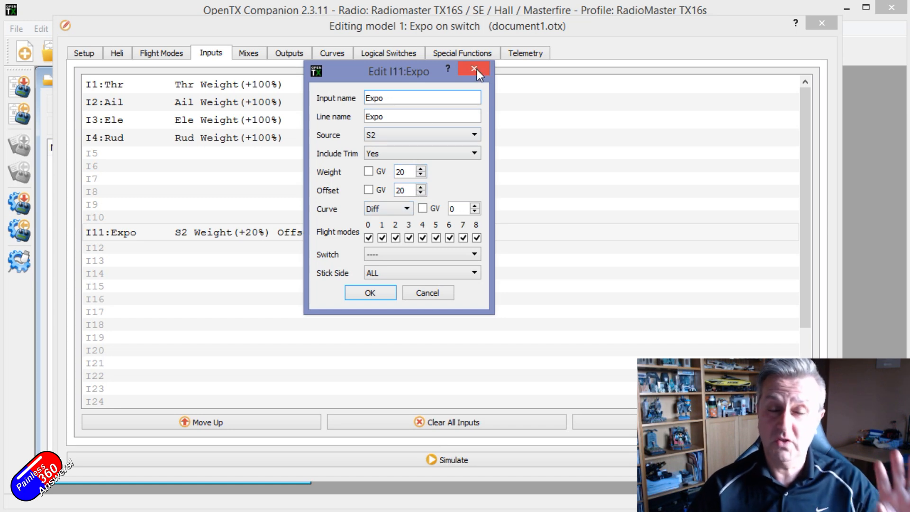
pyautogui.moveTo(475, 69)
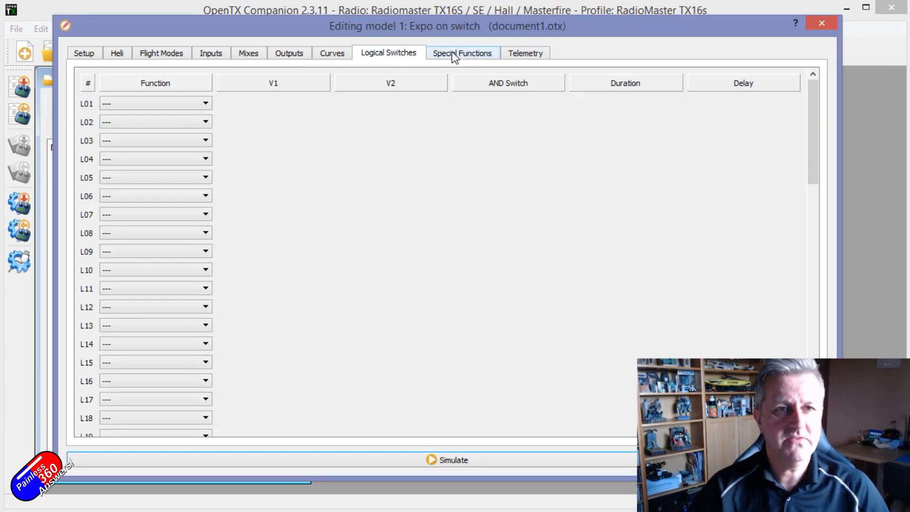
# Step: View Special Functions and check SF1 adjusting GV1 from I11:Expo, always on
pyautogui.click(462, 53)
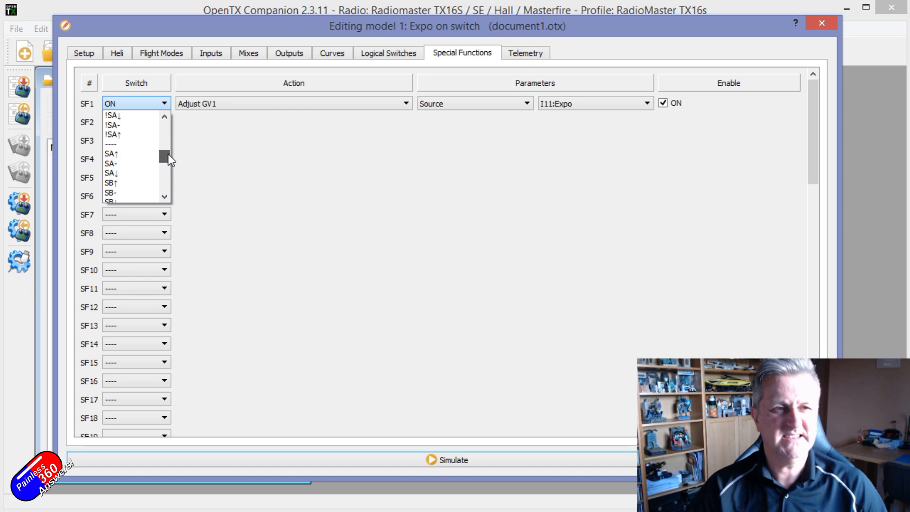
pyautogui.scroll(-3)
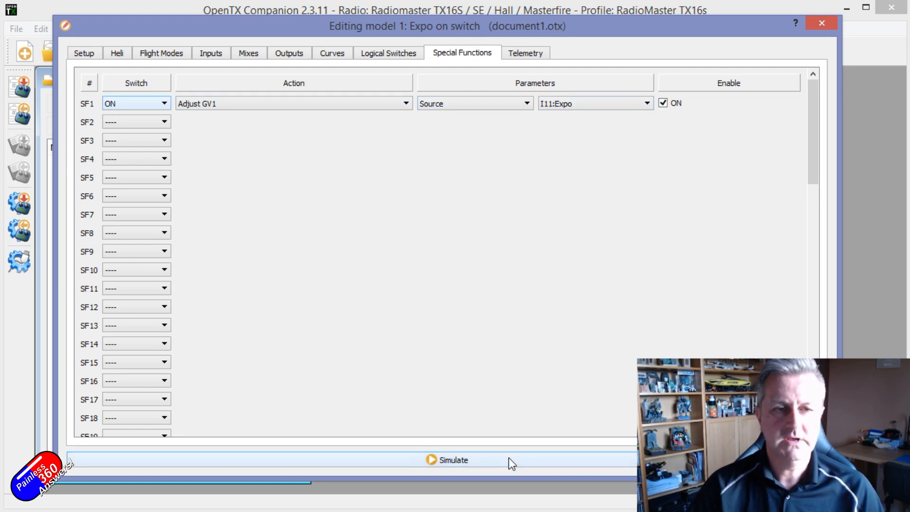
pyautogui.click(452, 459)
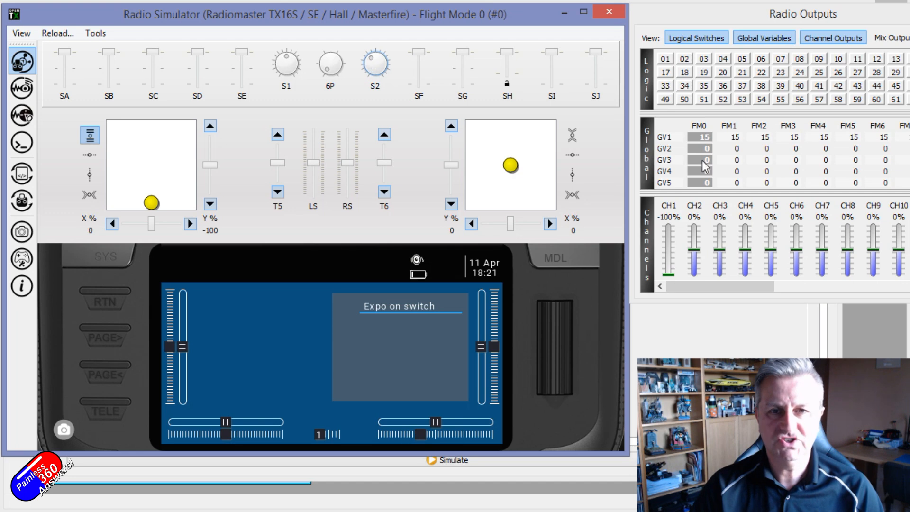
pyautogui.moveTo(375, 62)
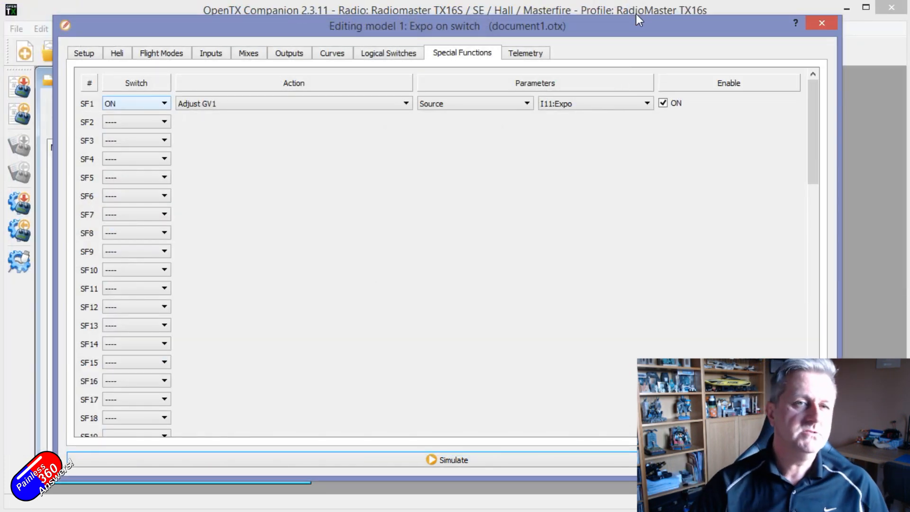
# Step: Set the CH2 aileron mix curve to Expo with its amount taken from GV1
pyautogui.click(247, 52)
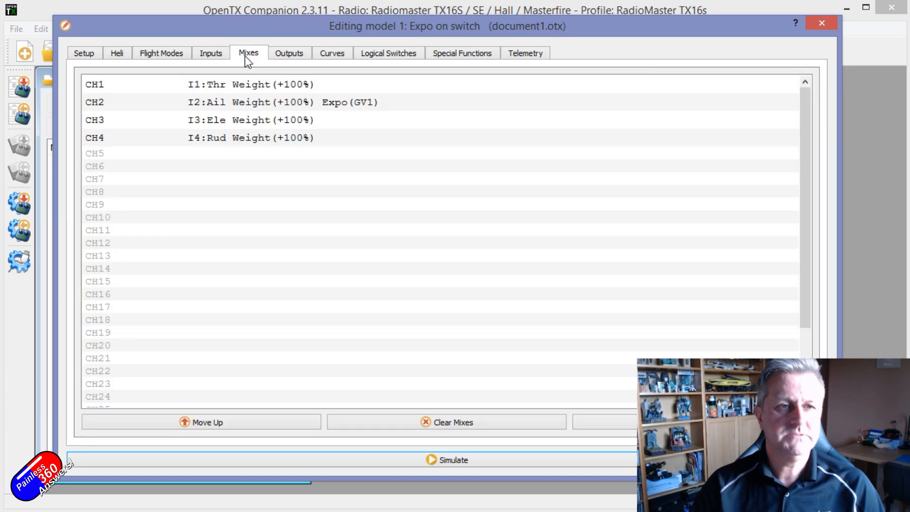
pyautogui.click(249, 102)
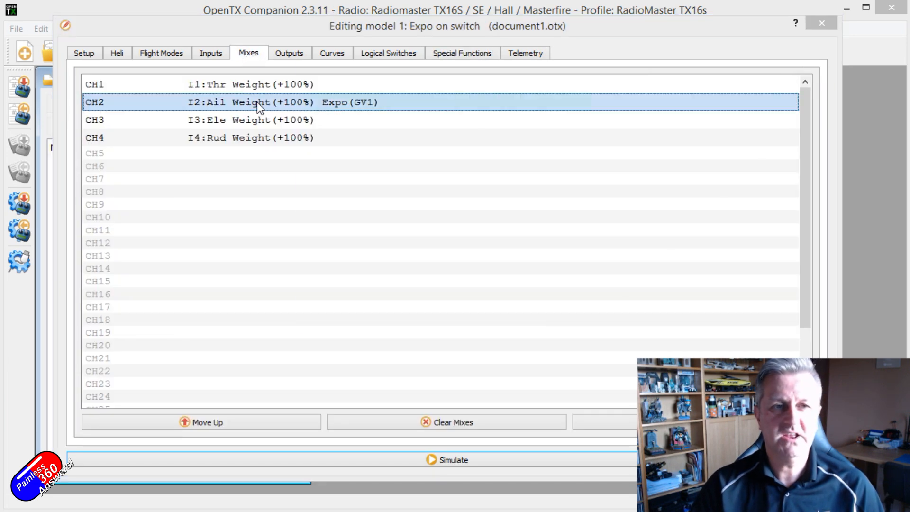
pyautogui.doubleClick(256, 103)
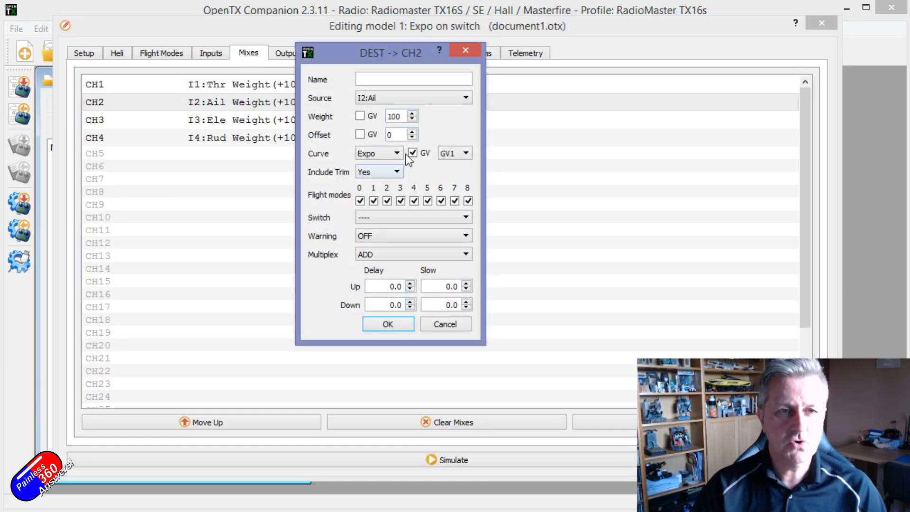
pyautogui.click(412, 153)
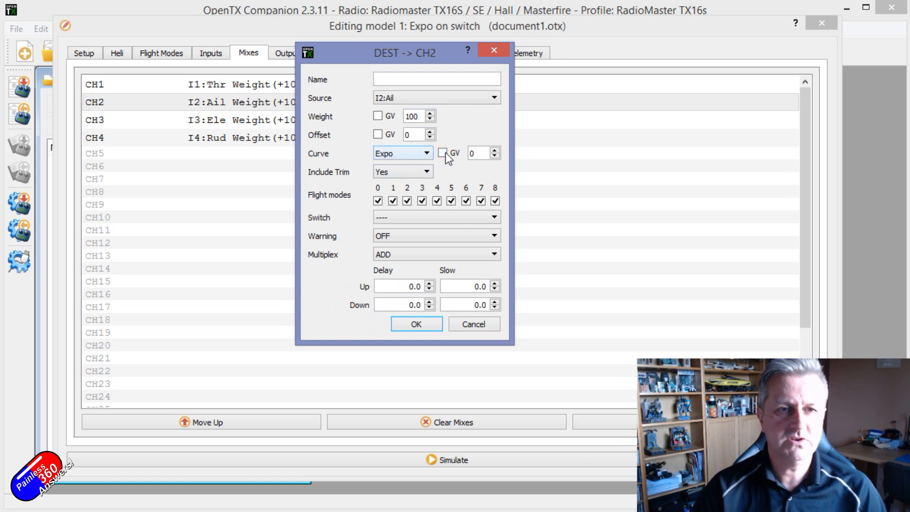
pyautogui.click(478, 153)
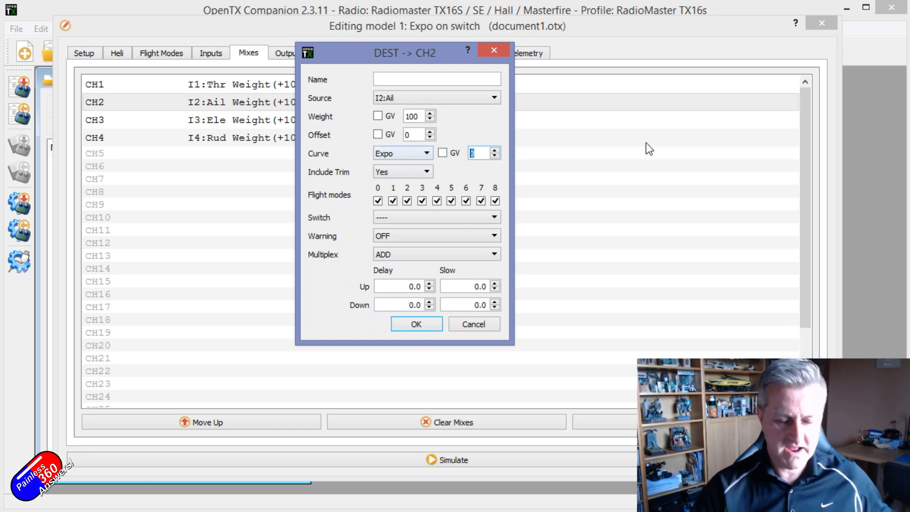
pyautogui.moveTo(667, 170)
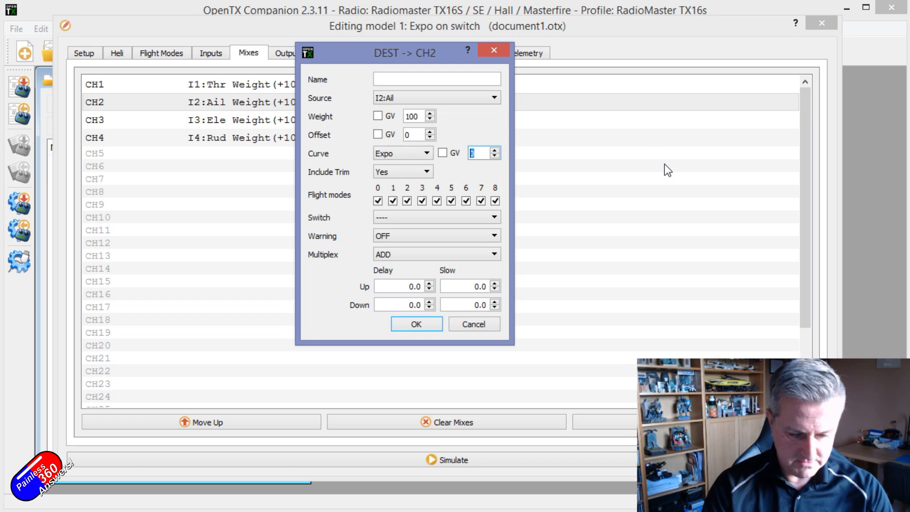
pyautogui.write('20')
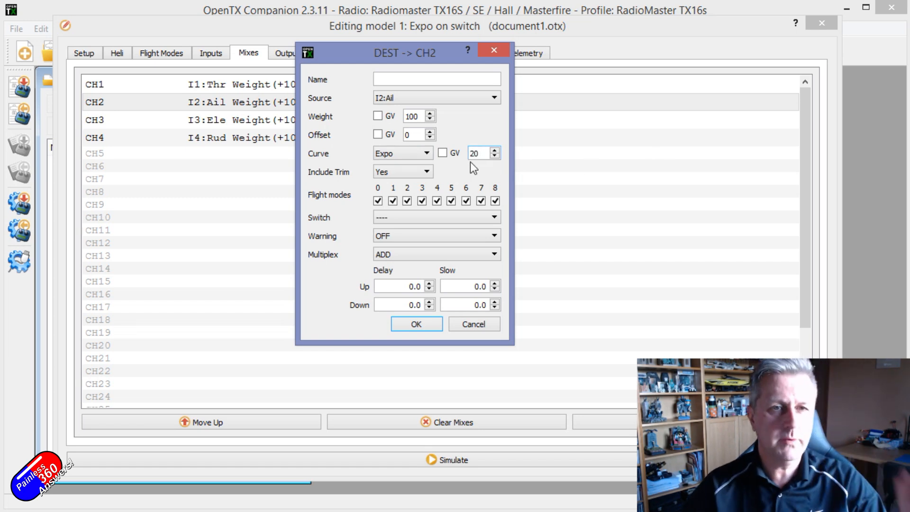
pyautogui.click(442, 153)
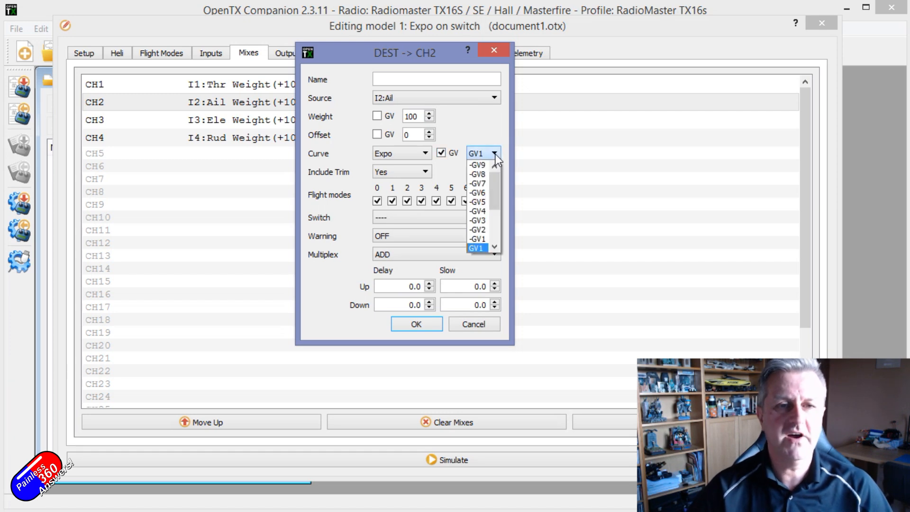
pyautogui.click(476, 248)
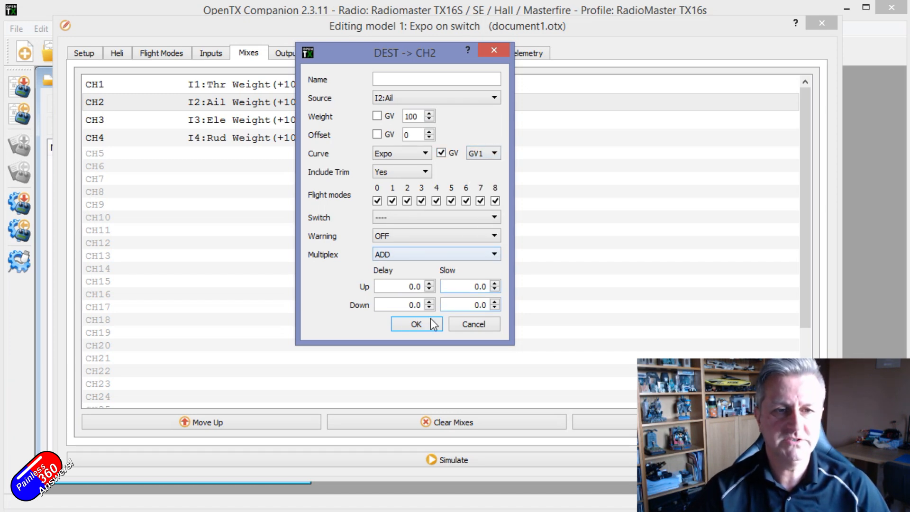
pyautogui.click(415, 323)
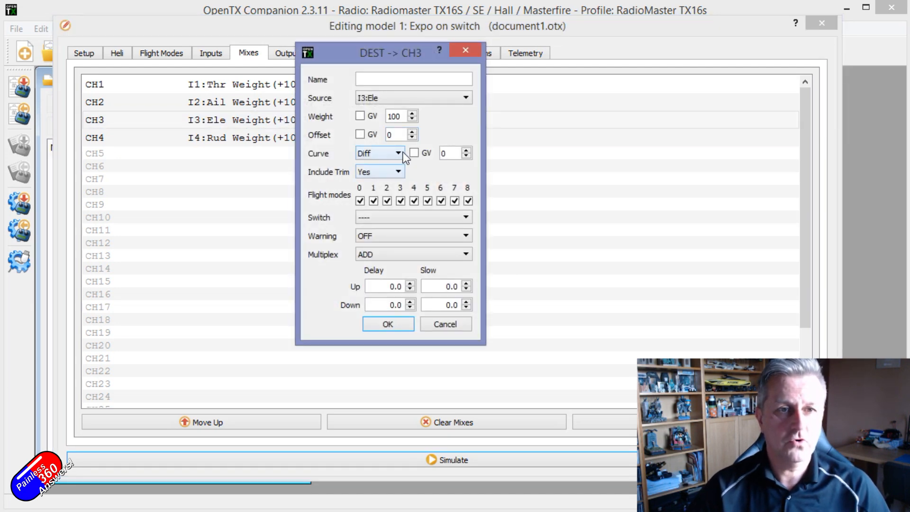
# Step: Give the CH3 elevator and CH4 rudder mixes Expo(GV1), then launch the simulator
pyautogui.click(414, 153)
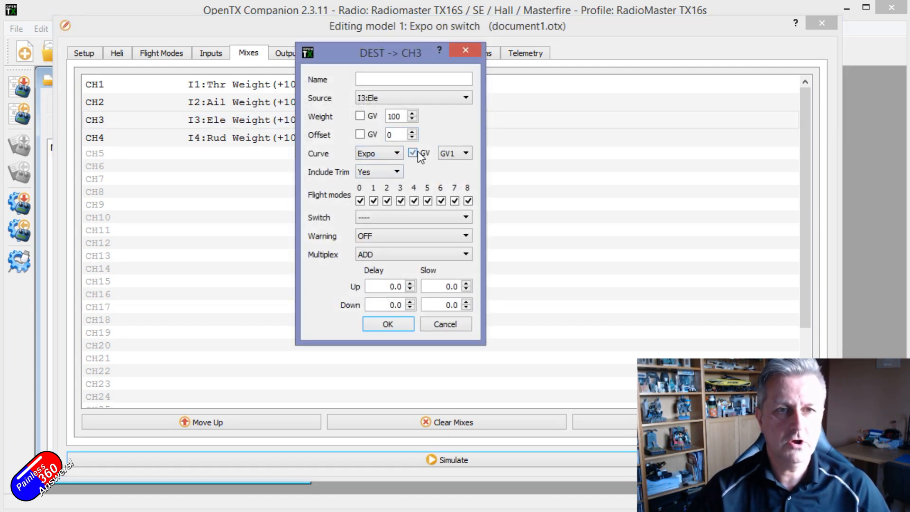
pyautogui.click(387, 324)
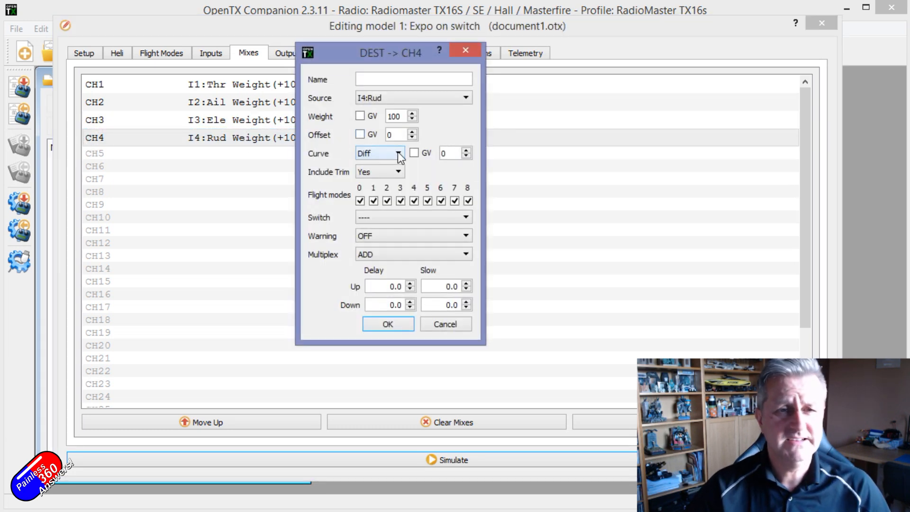
pyautogui.click(398, 152)
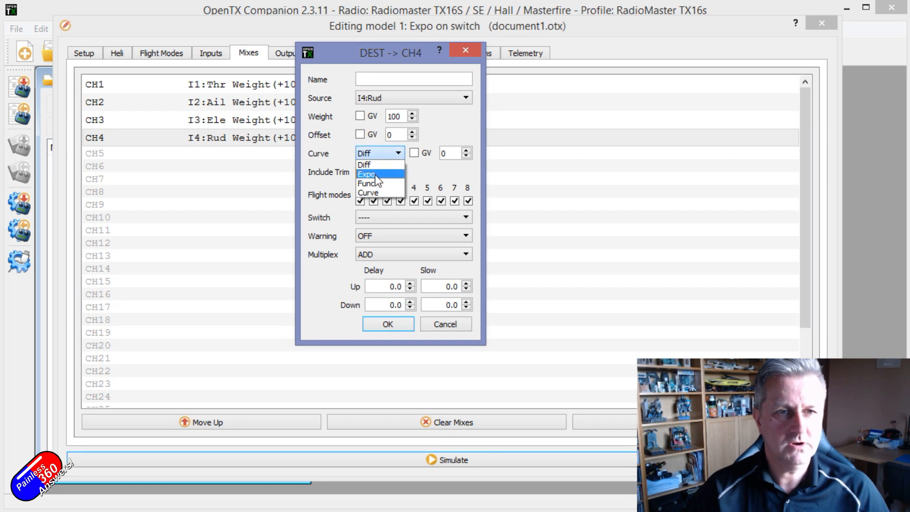
pyautogui.click(367, 173)
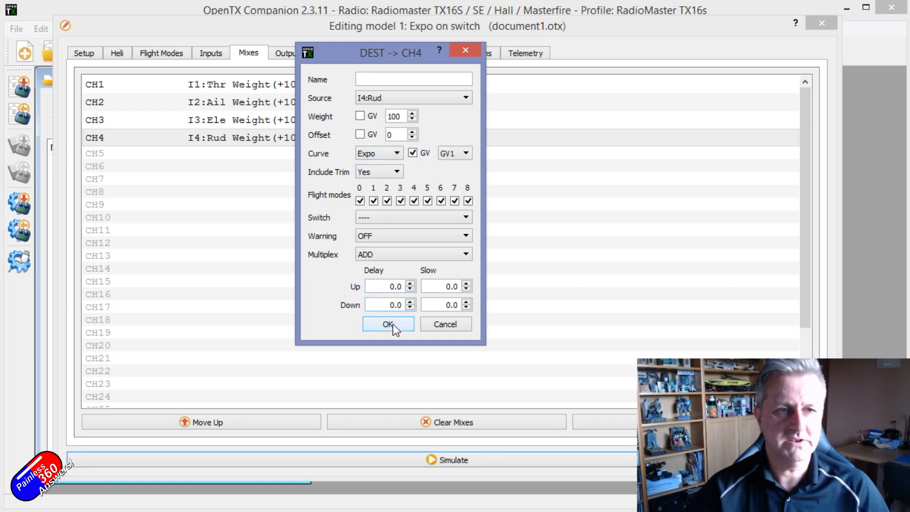
pyautogui.click(387, 324)
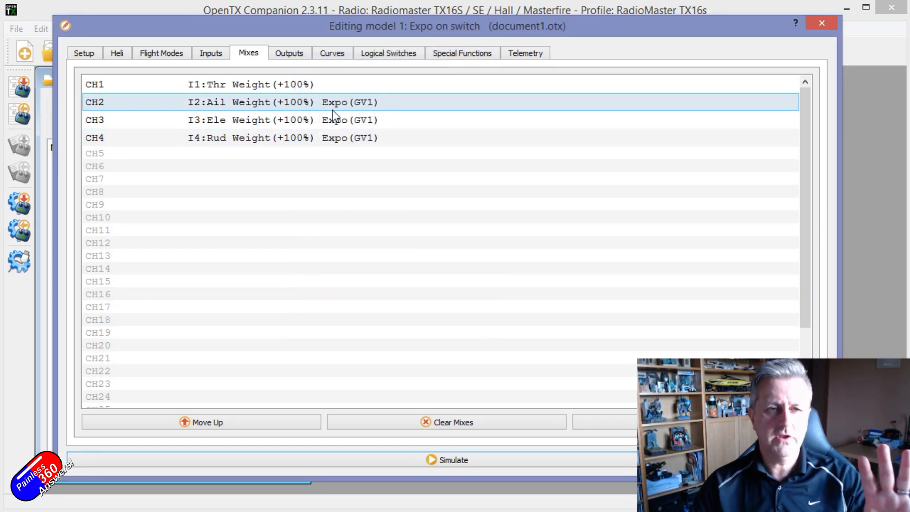
pyautogui.click(334, 138)
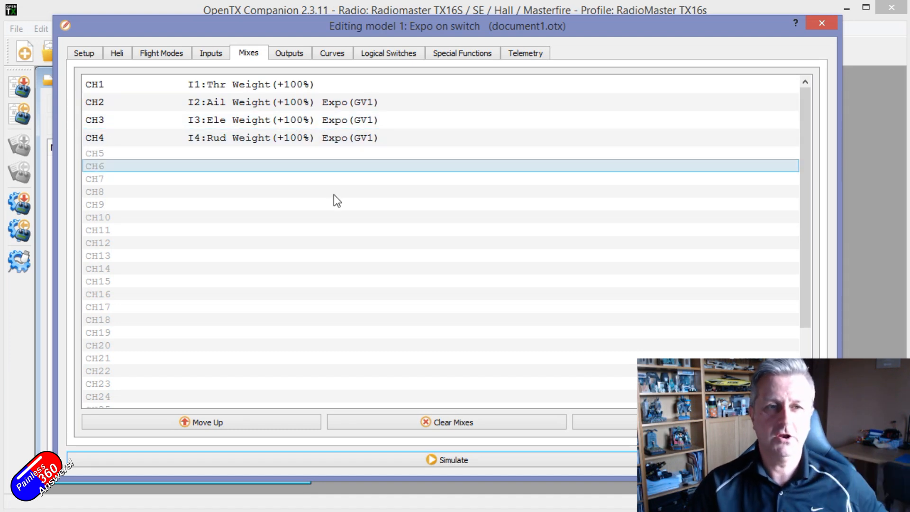
pyautogui.click(446, 460)
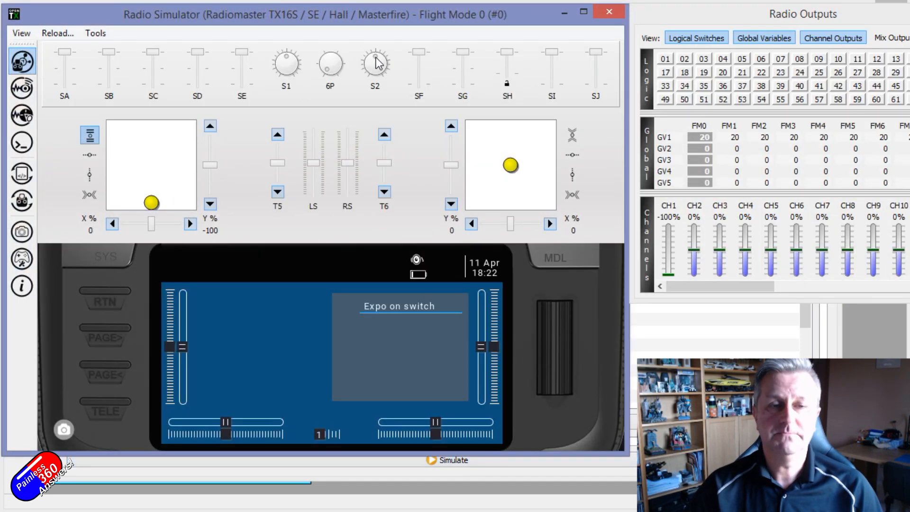
pyautogui.moveTo(375, 70)
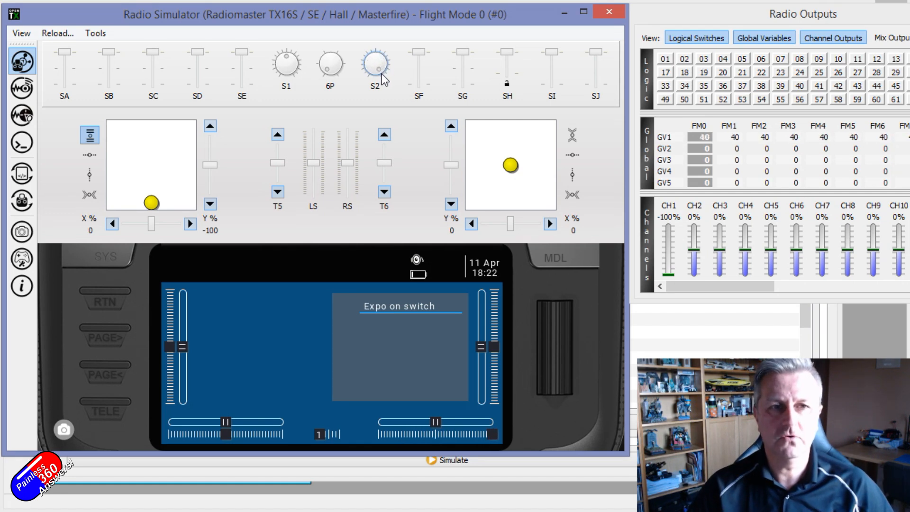
pyautogui.moveTo(374, 79)
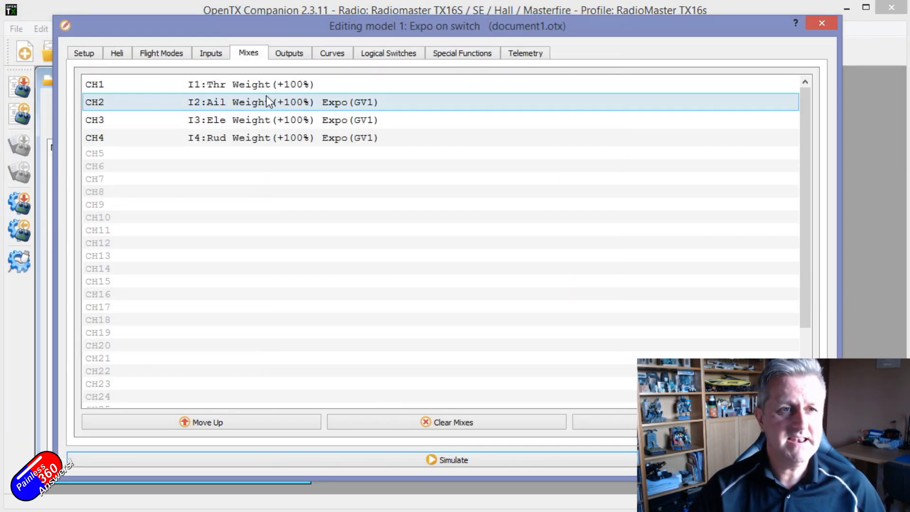
# Step: Inspect the I4:Rud input, then view Flight Mode 0's global variable values
pyautogui.click(210, 52)
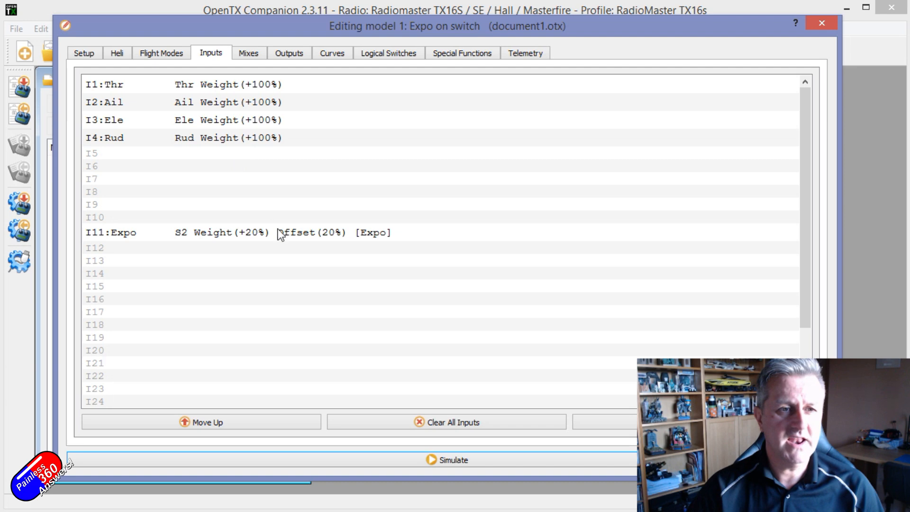
pyautogui.doubleClick(174, 137)
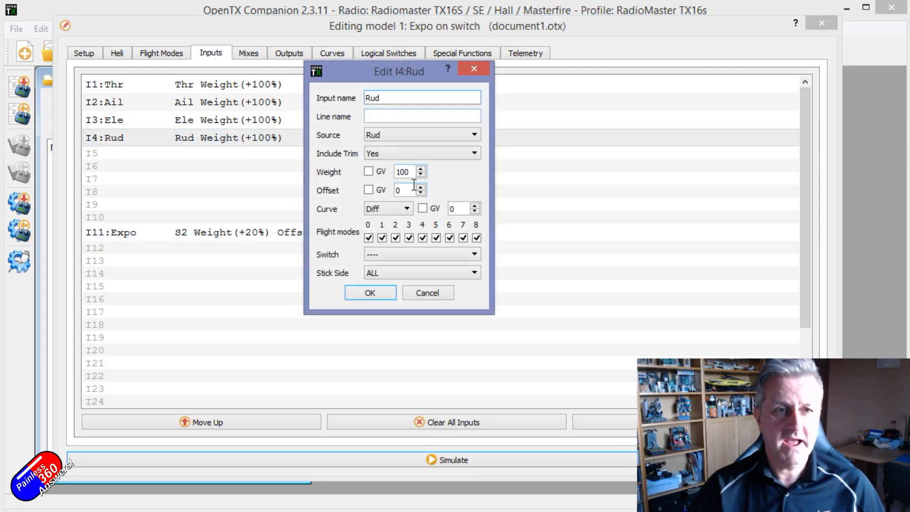
pyautogui.click(369, 171)
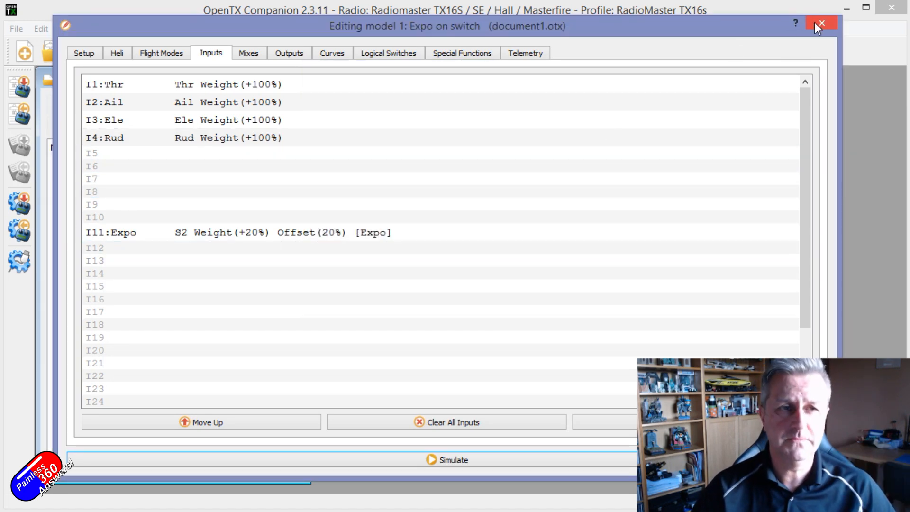
pyautogui.click(161, 53)
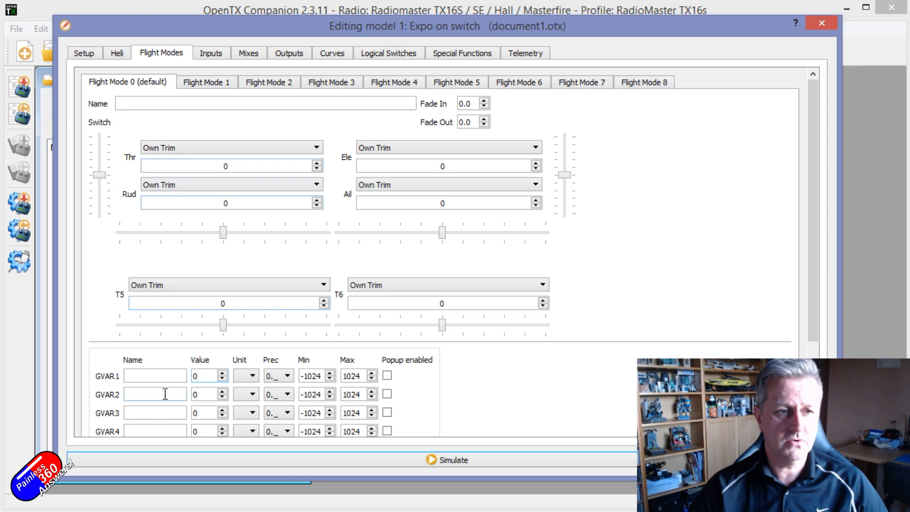
pyautogui.click(155, 394)
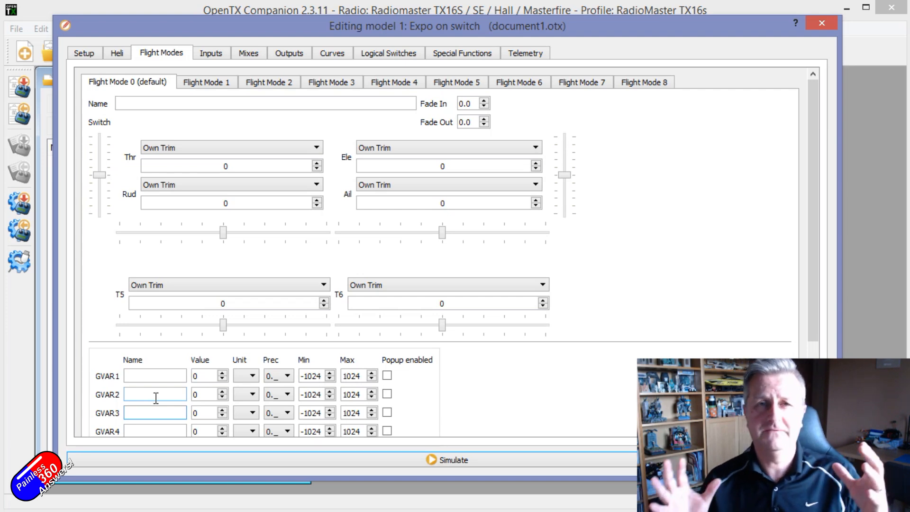
pyautogui.click(155, 412)
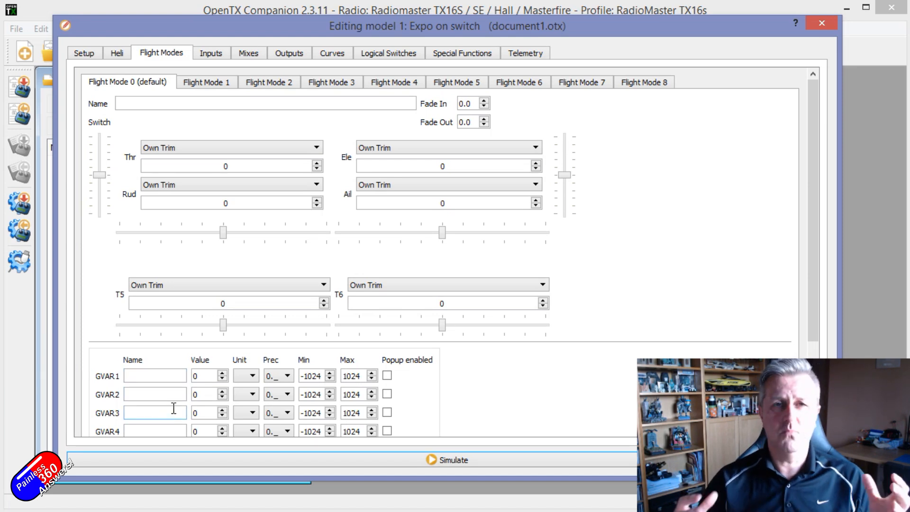
pyautogui.click(154, 412)
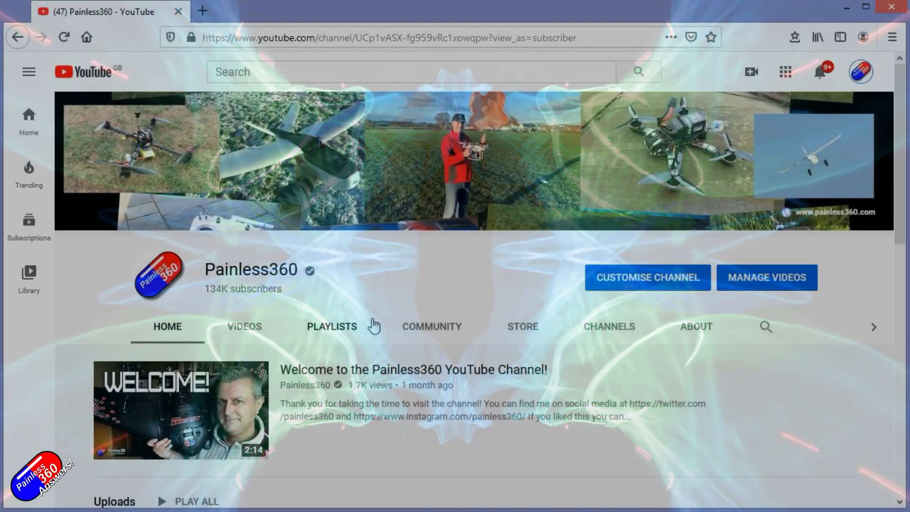
# Step: Open the iNav for Beginners (2020) playlist video, pause it, and scroll the queue
pyautogui.click(331, 326)
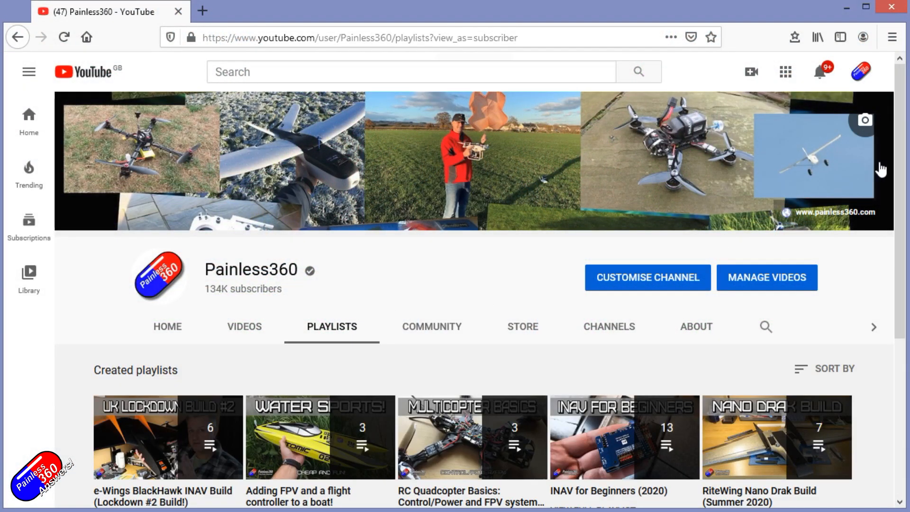
pyautogui.scroll(-3)
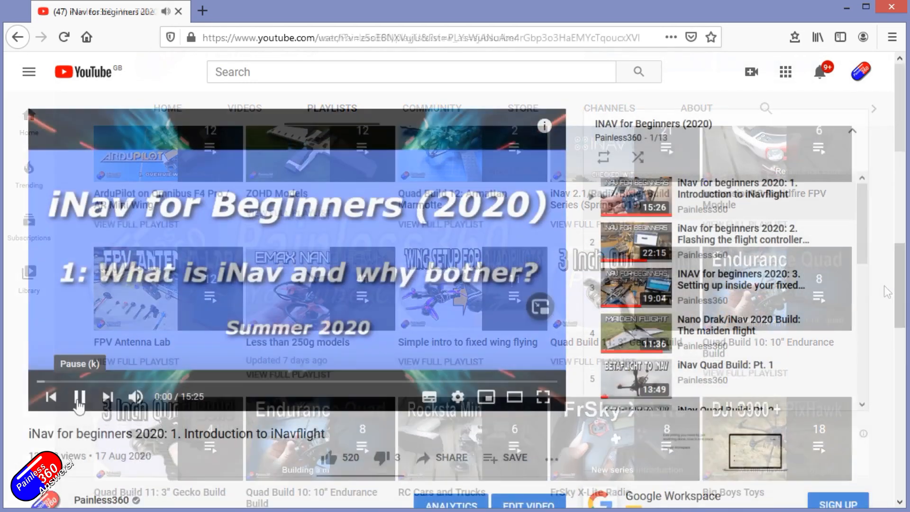
pyautogui.click(78, 397)
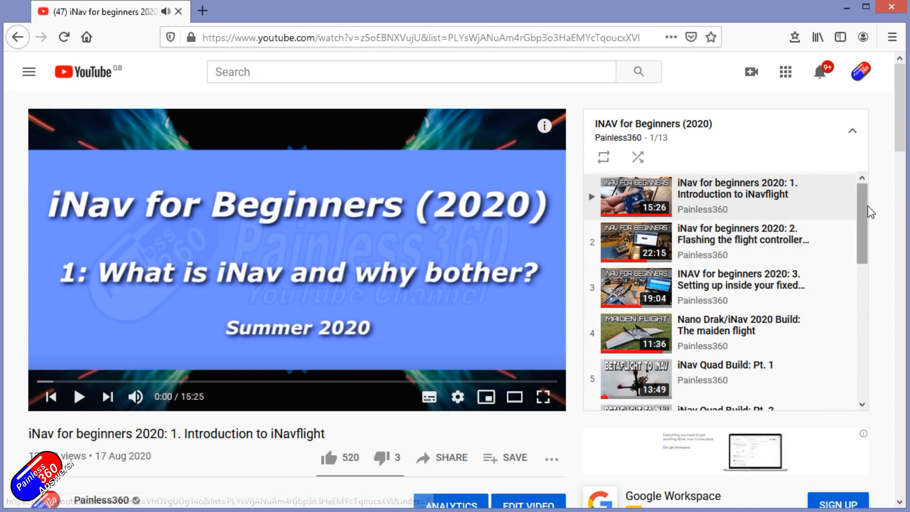
pyautogui.scroll(-3)
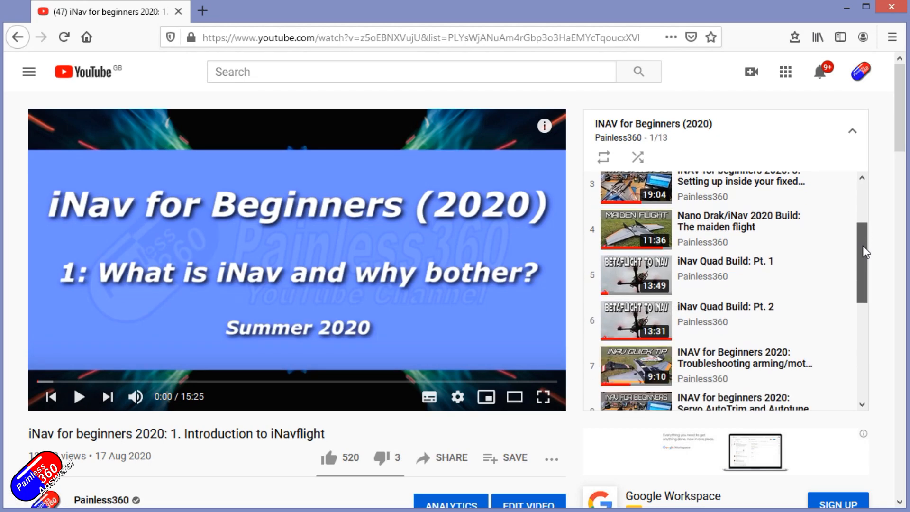